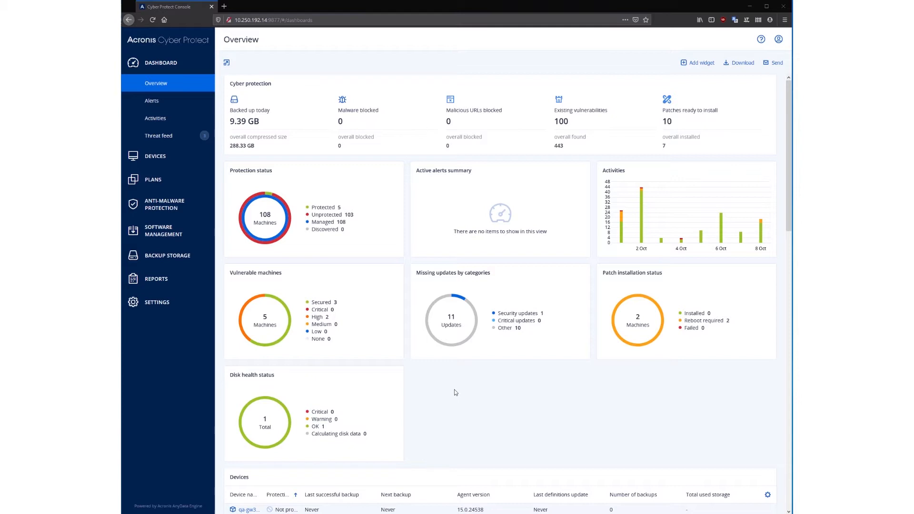
pyautogui.moveTo(181, 90)
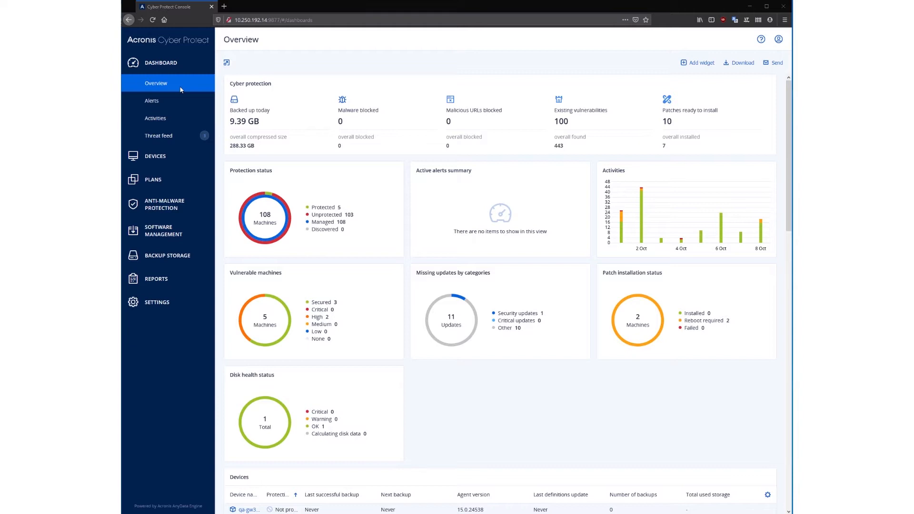
pyautogui.moveTo(180, 90)
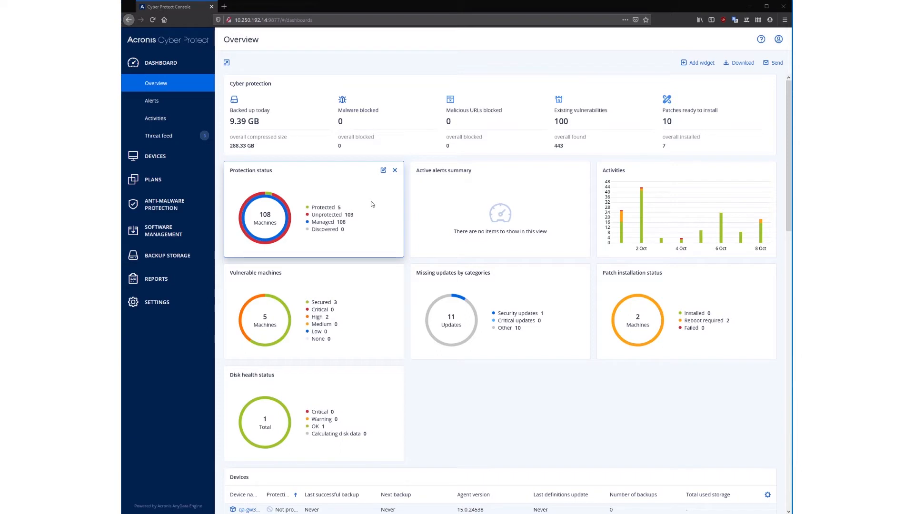
pyautogui.moveTo(520, 202)
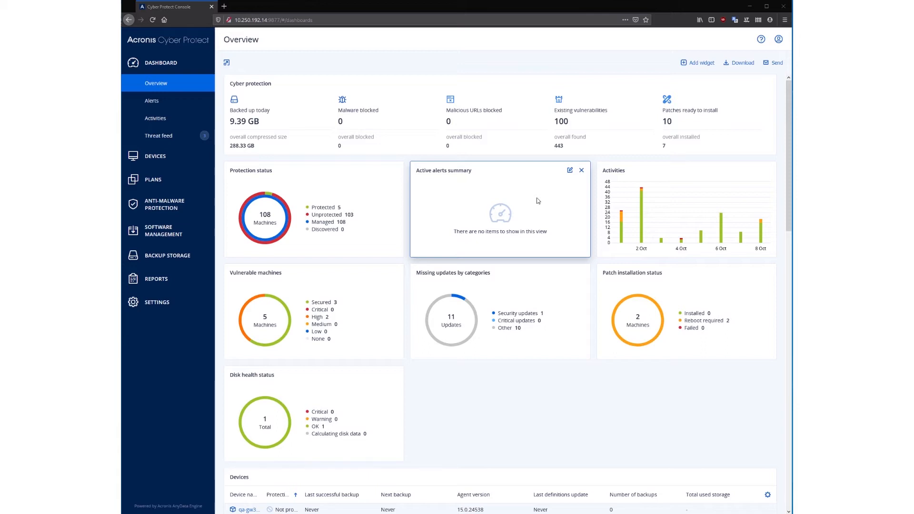
pyautogui.moveTo(669, 193)
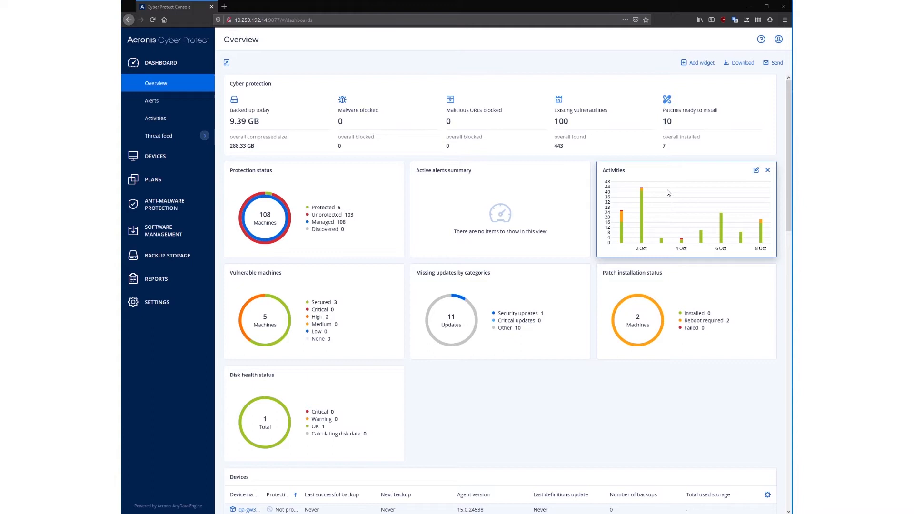
# Step: Start adding a new device from the All devices list
pyautogui.click(155, 157)
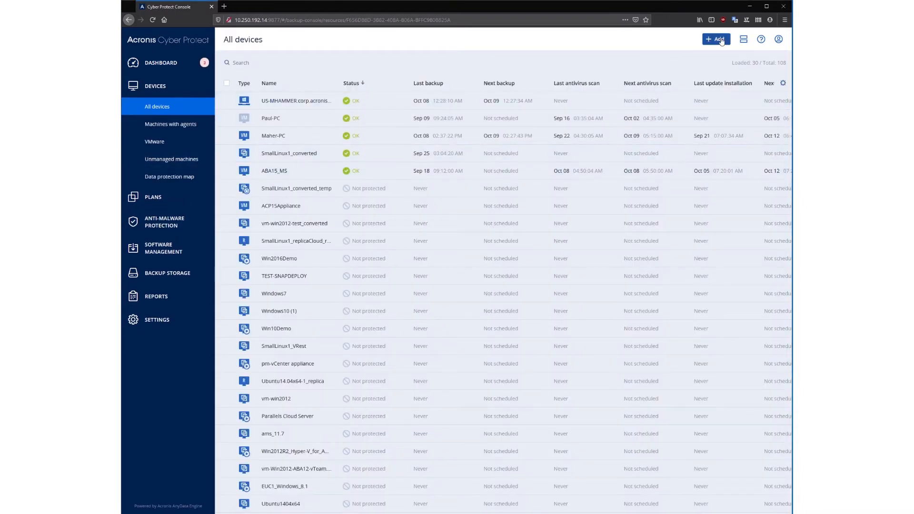
pyautogui.click(716, 39)
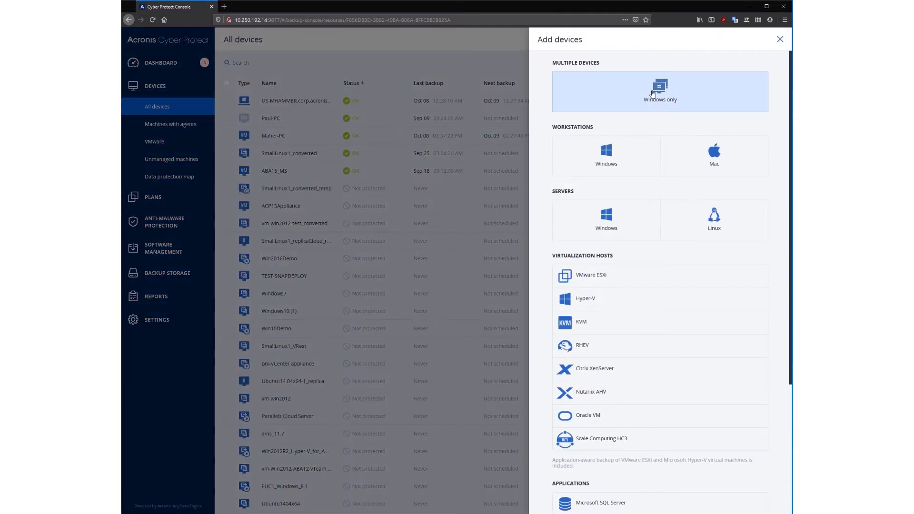
# Step: Choose multiple Windows machines, manual entry, and paste the address 10.250.210.43
pyautogui.click(661, 91)
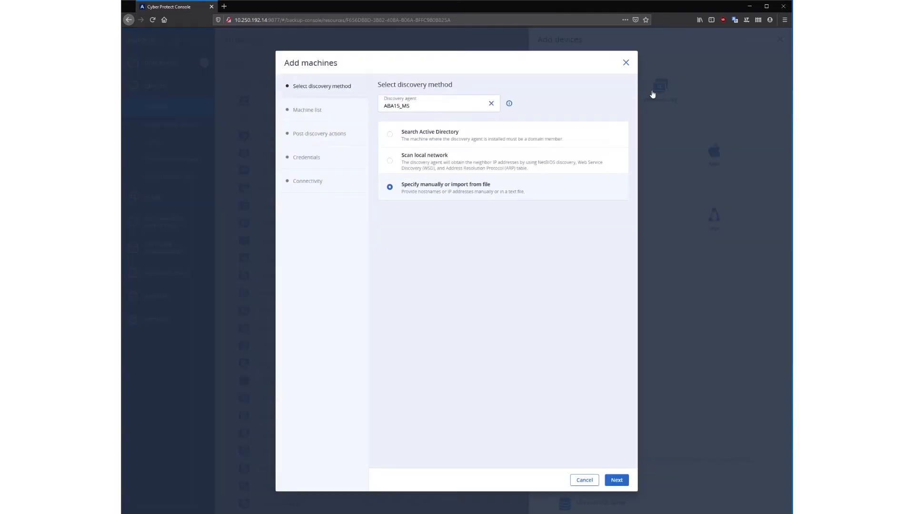
pyautogui.moveTo(587, 368)
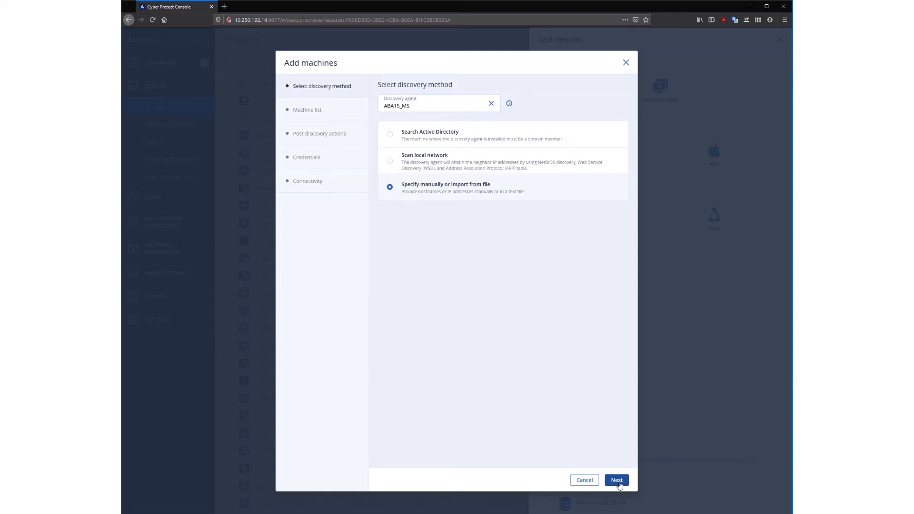
pyautogui.click(617, 480)
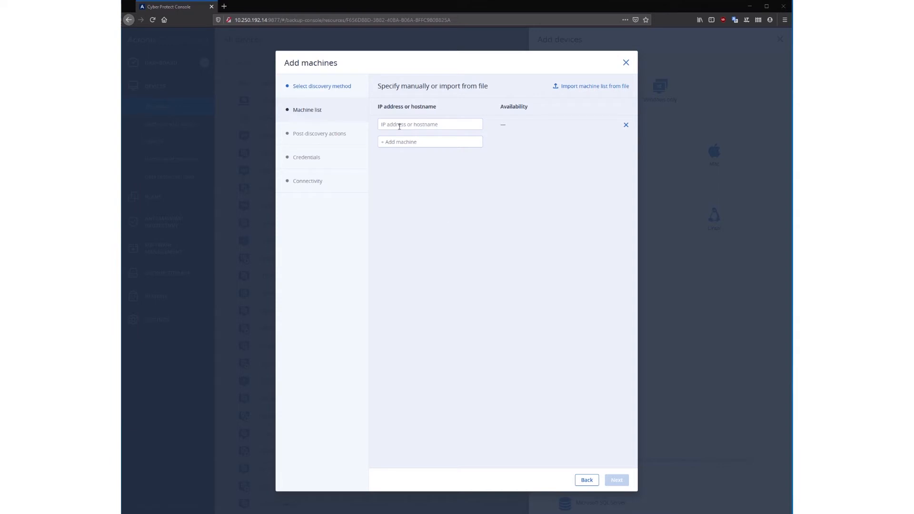
pyautogui.rightClick(411, 124)
pyautogui.write('10.250.210.43')
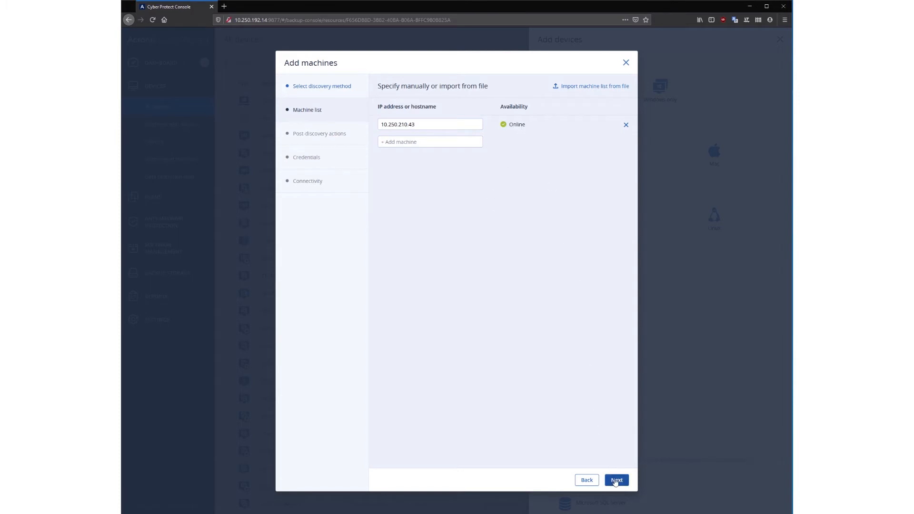
# Step: Keep 'Install agents and register machines' and install agents on the ready machine 10.250.210.43
pyautogui.click(617, 480)
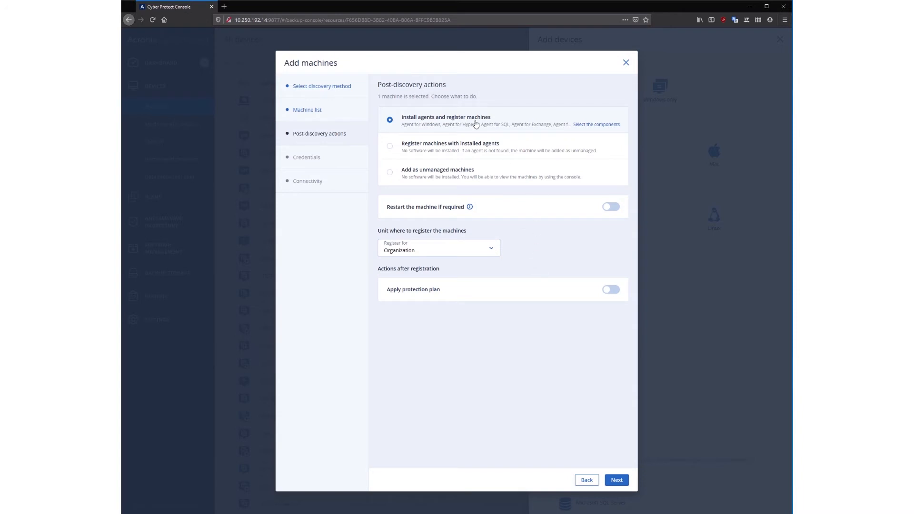
pyautogui.moveTo(463, 123)
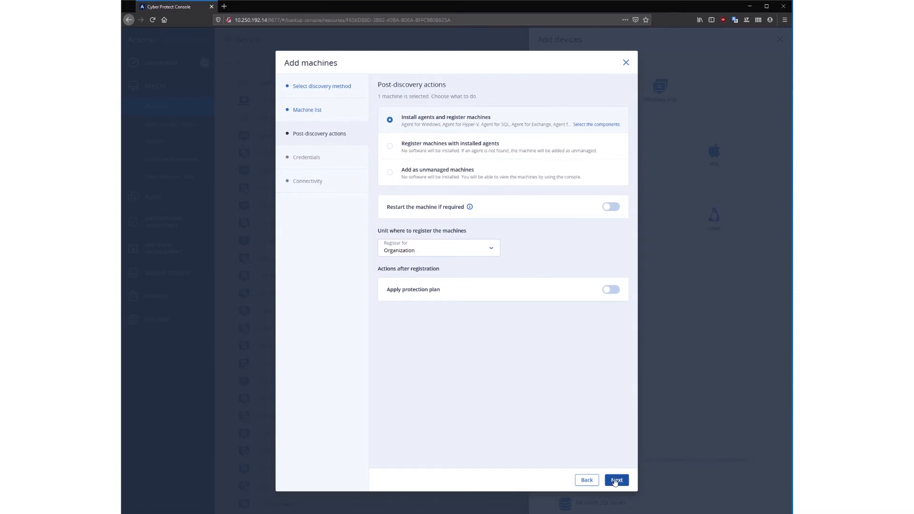
pyautogui.click(617, 480)
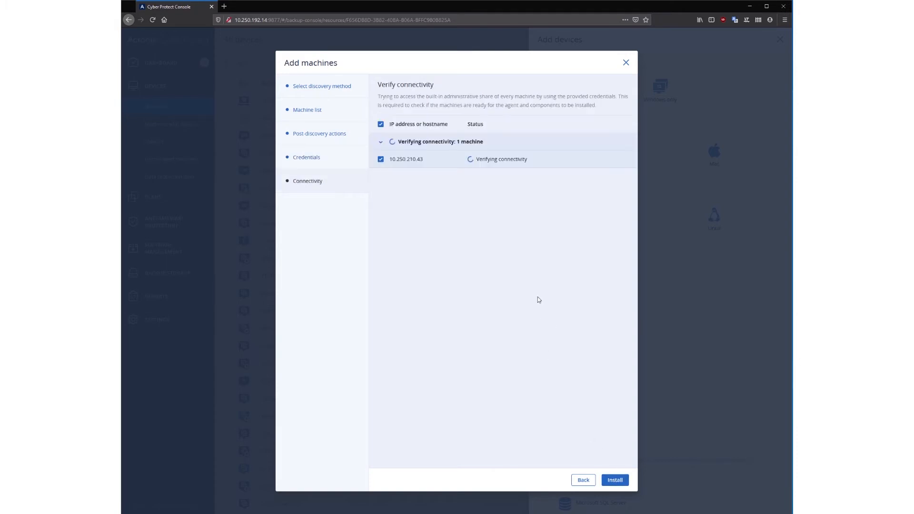
pyautogui.moveTo(527, 276)
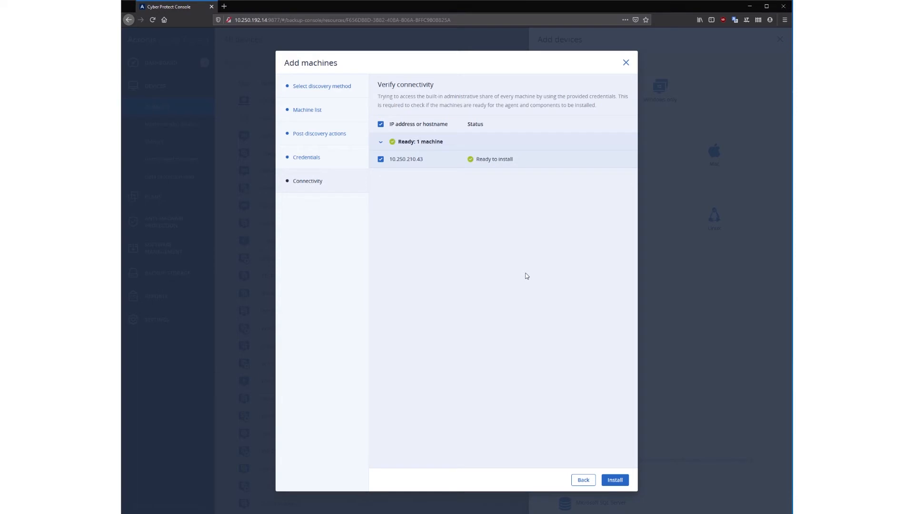
pyautogui.click(626, 63)
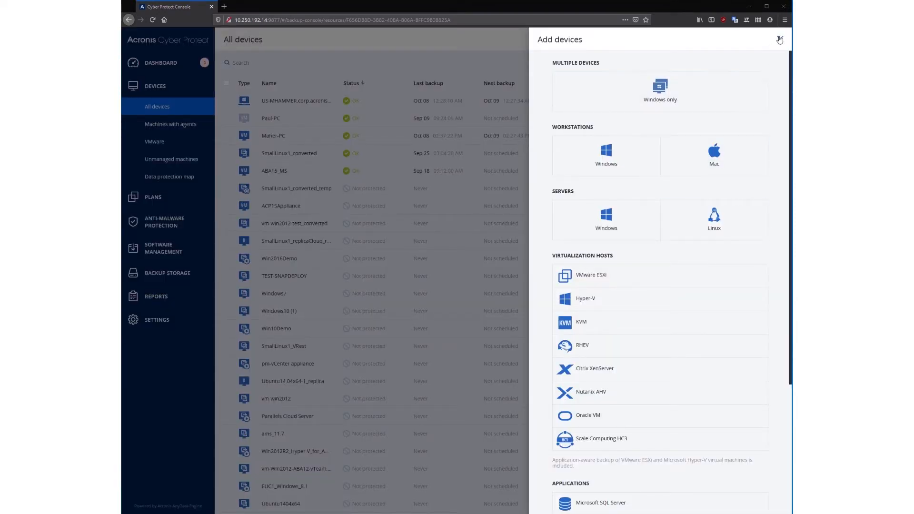
# Step: Leave the Add devices panel and create a new protection plan
pyautogui.click(779, 40)
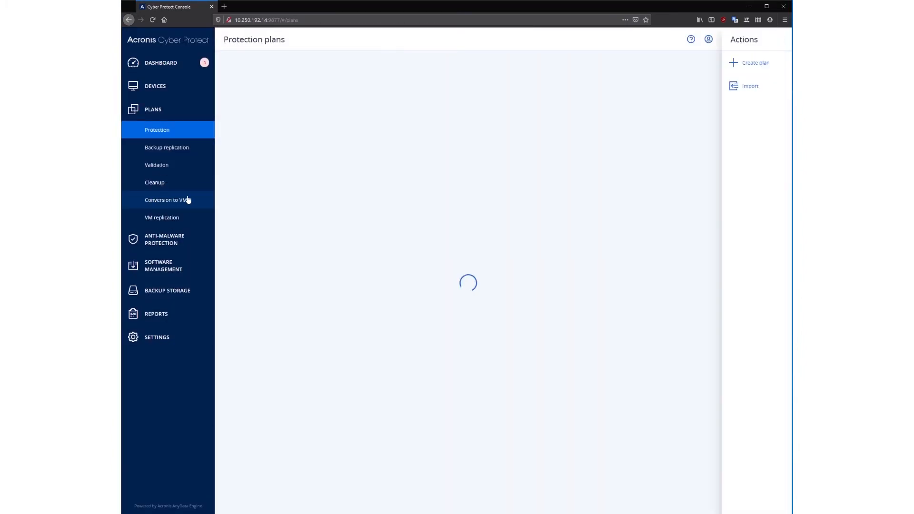
pyautogui.click(755, 63)
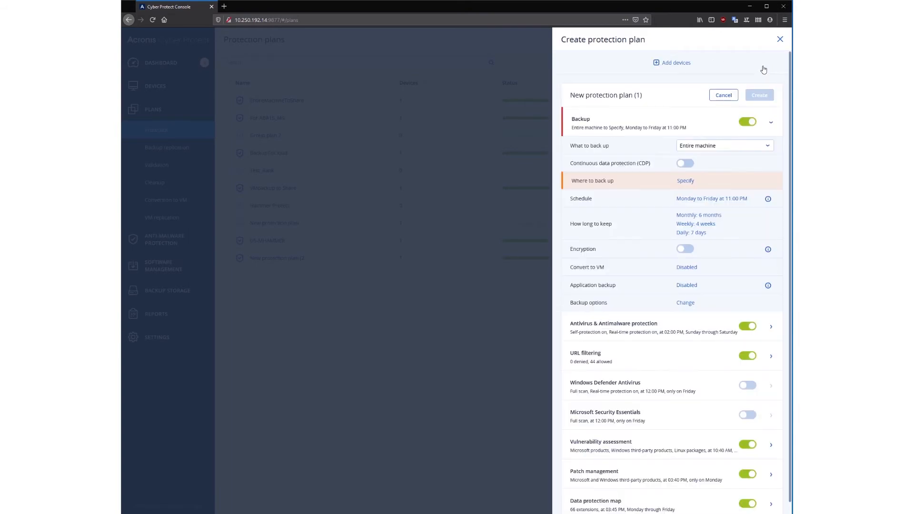
pyautogui.moveTo(674, 66)
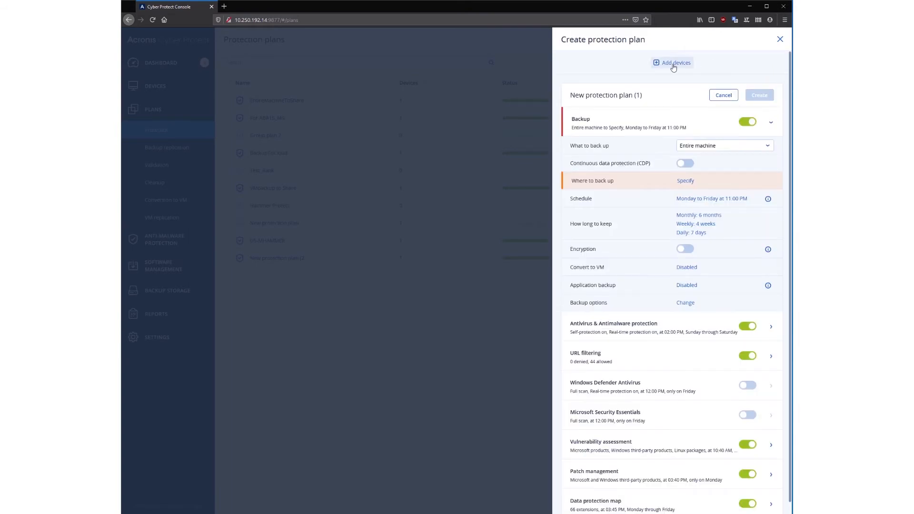
# Step: Add Maher-PC from Machines with agents > All to the new plan
pyautogui.click(673, 63)
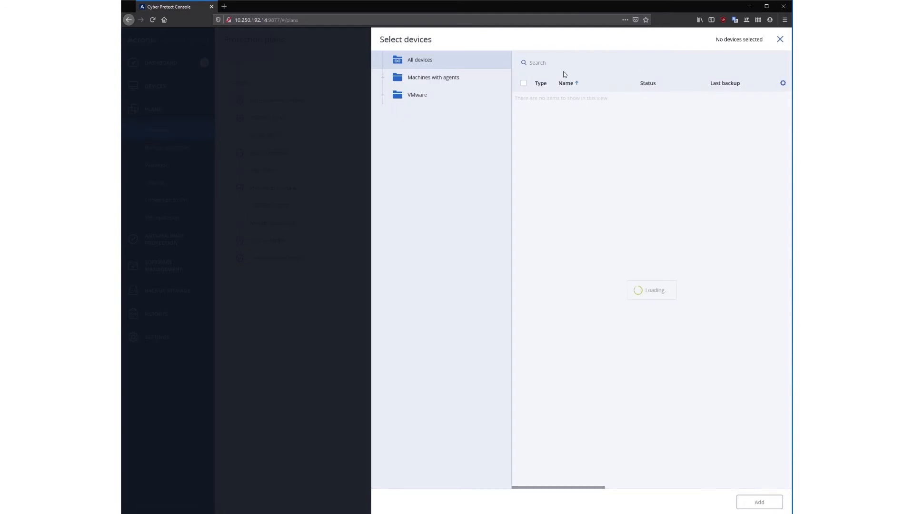
pyautogui.click(432, 77)
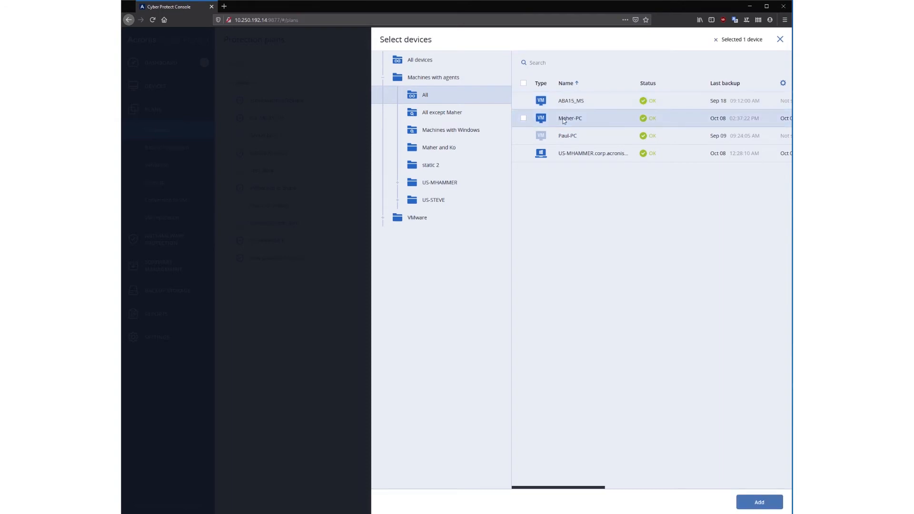
pyautogui.click(762, 502)
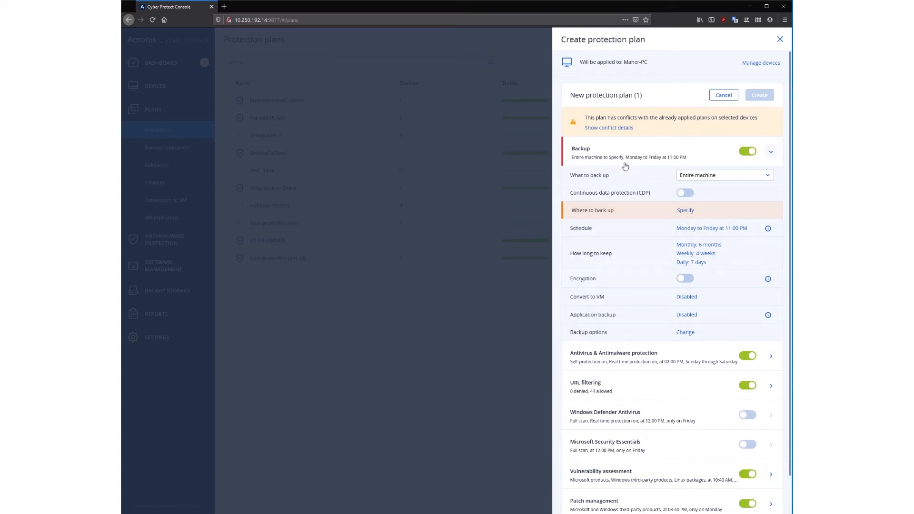
pyautogui.moveTo(701, 198)
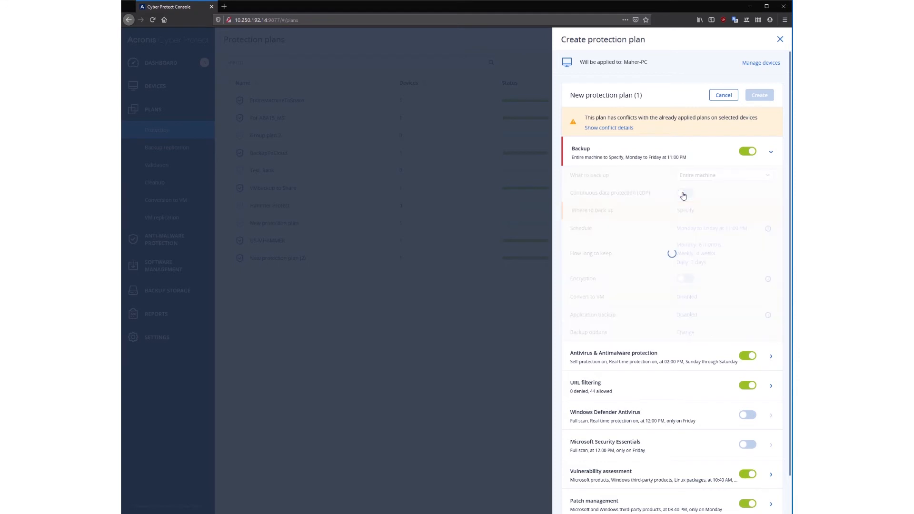
# Step: Enable continuous data protection and confirm its items to protect after reviewing them
pyautogui.click(684, 195)
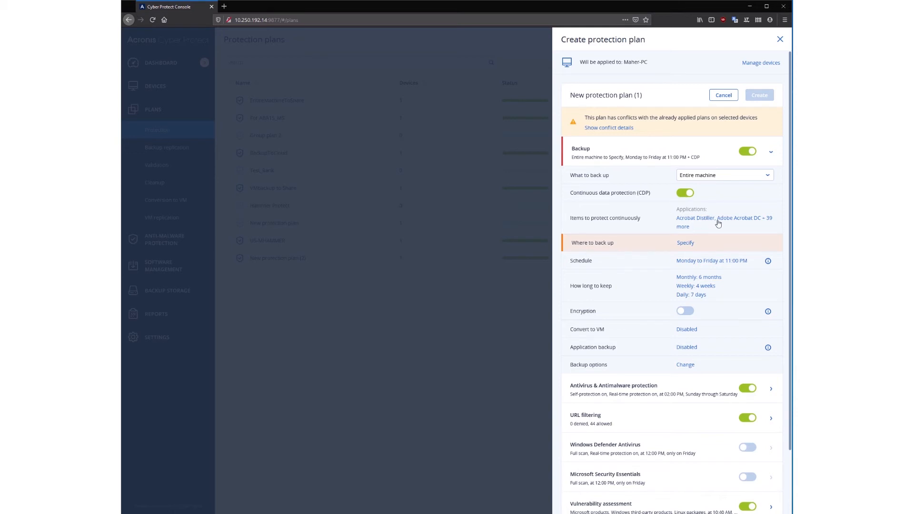
pyautogui.click(718, 222)
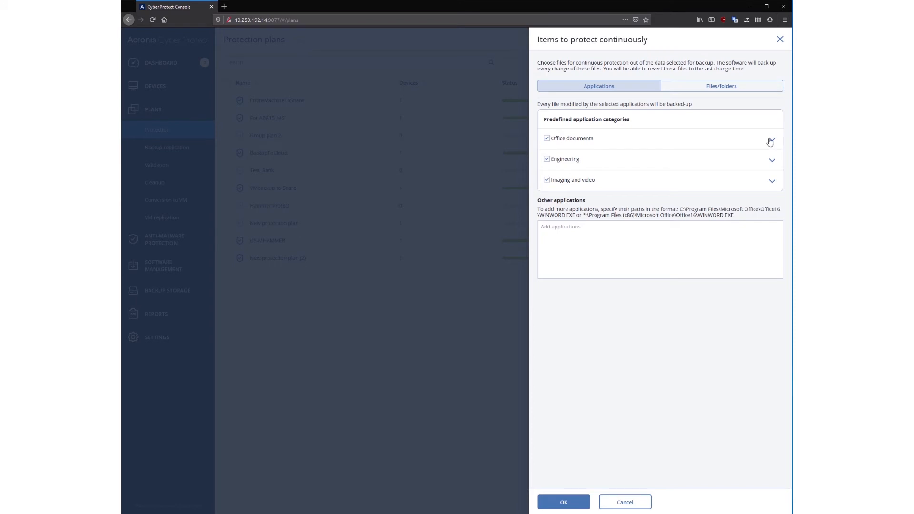
pyautogui.click(770, 142)
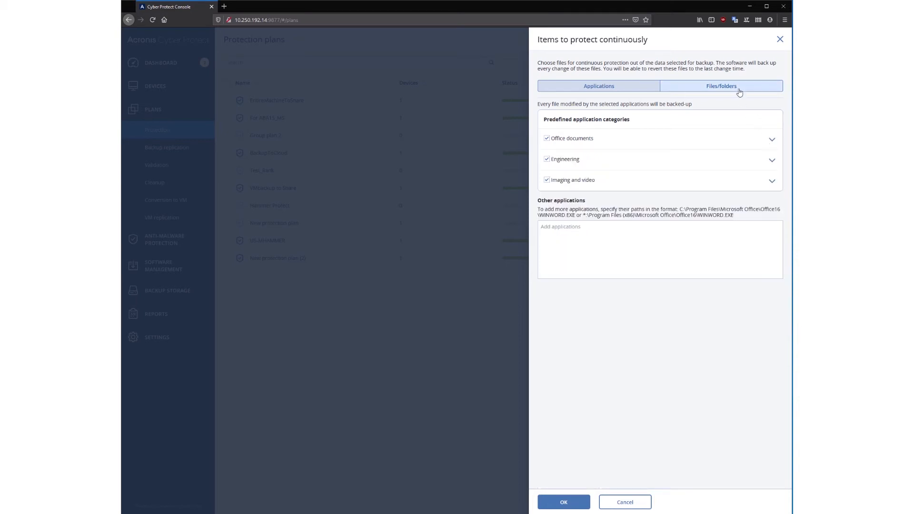
pyautogui.click(722, 86)
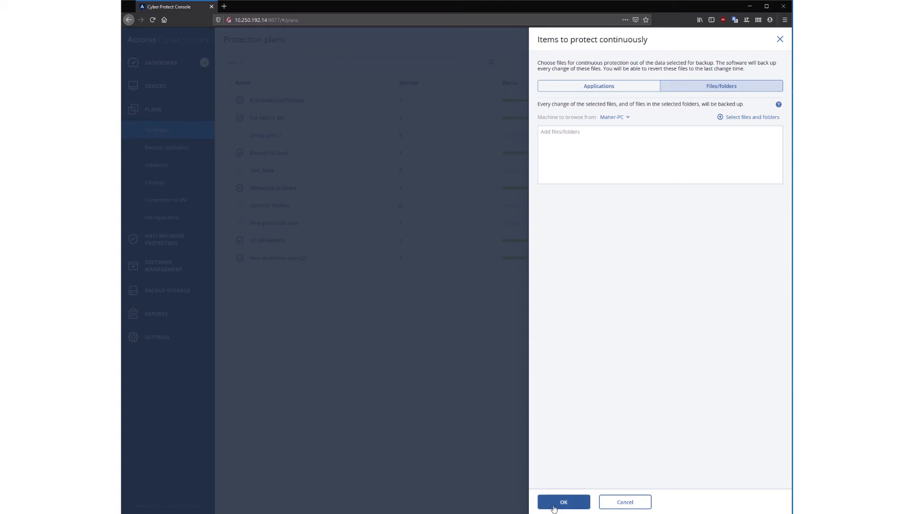
pyautogui.click(564, 501)
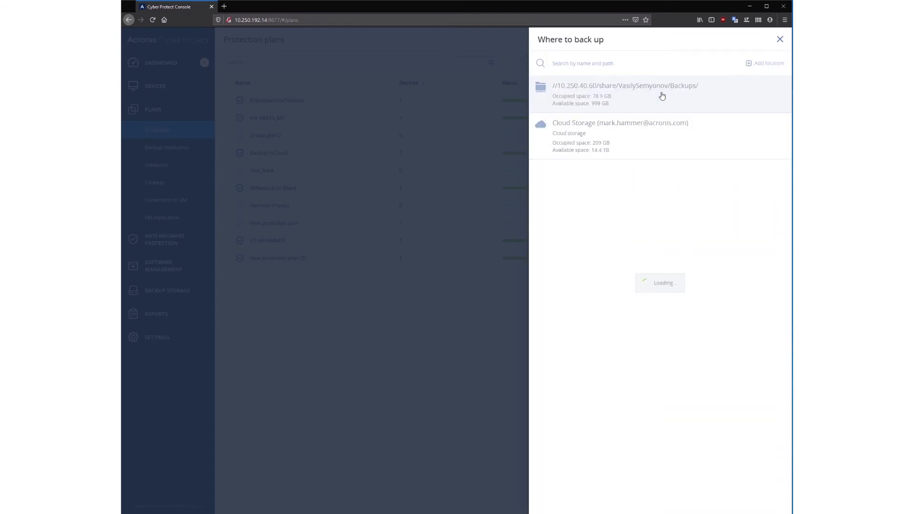
# Step: Send the plan's backups to the 10.250.40.60 network share
pyautogui.click(625, 86)
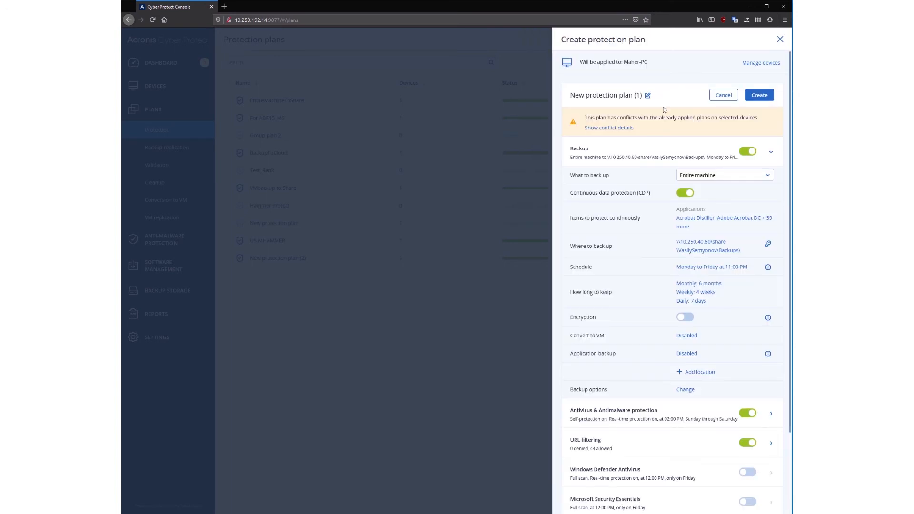
pyautogui.moveTo(678, 275)
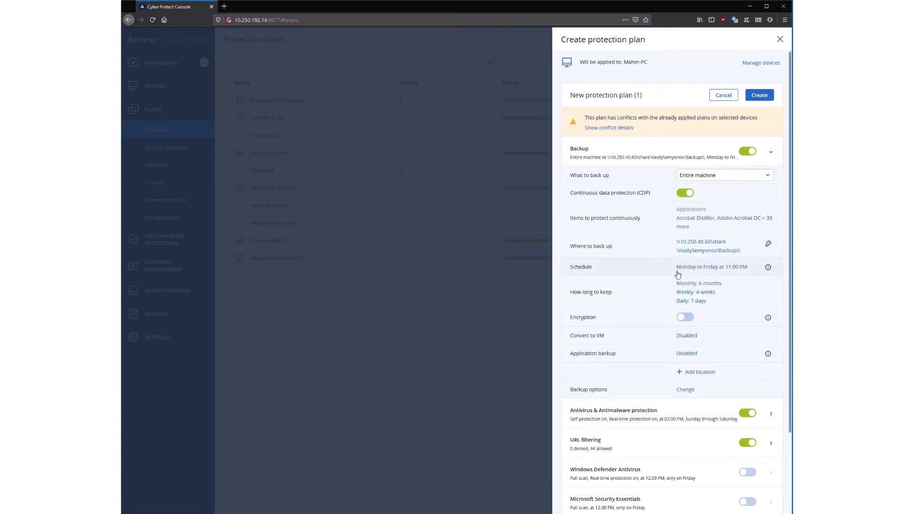
pyautogui.click(712, 266)
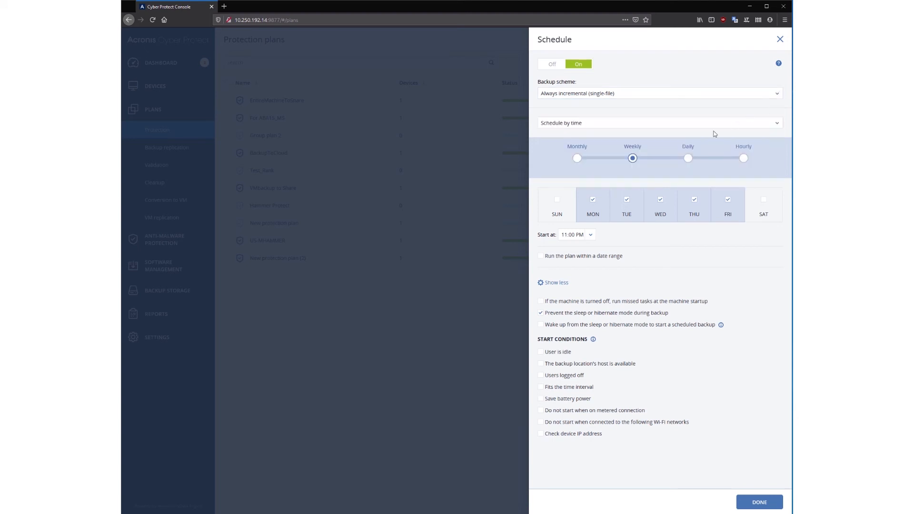
pyautogui.moveTo(692, 162)
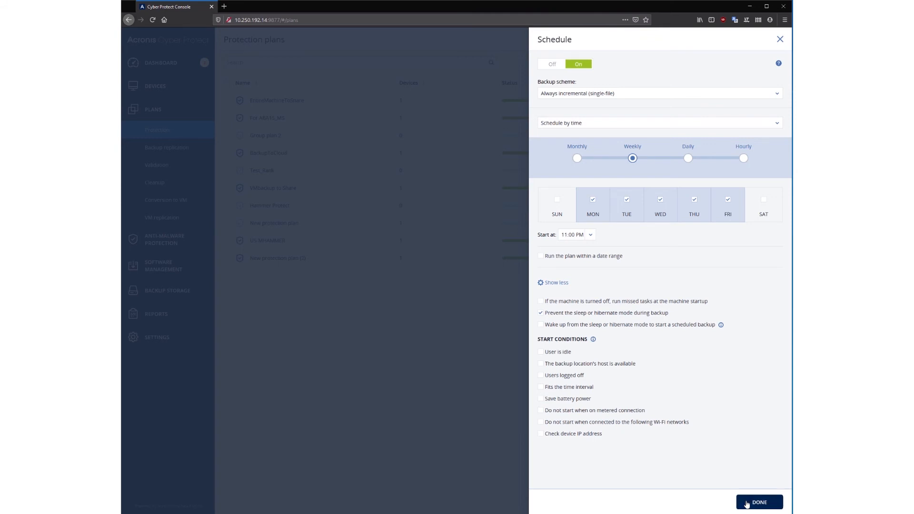
pyautogui.click(758, 501)
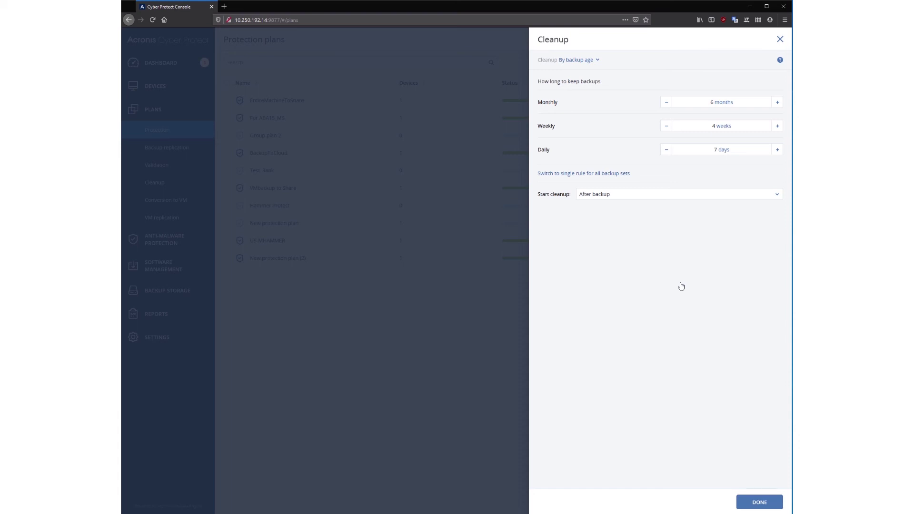
pyautogui.moveTo(687, 260)
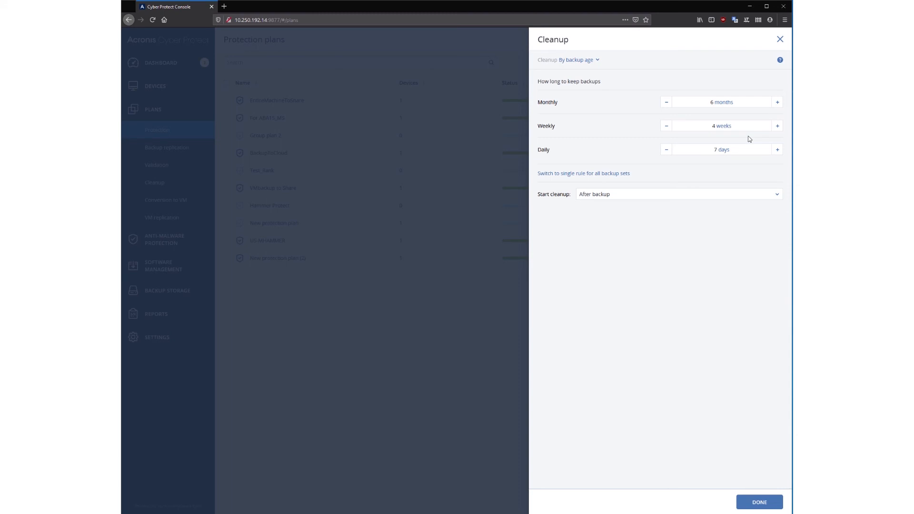
pyautogui.moveTo(733, 433)
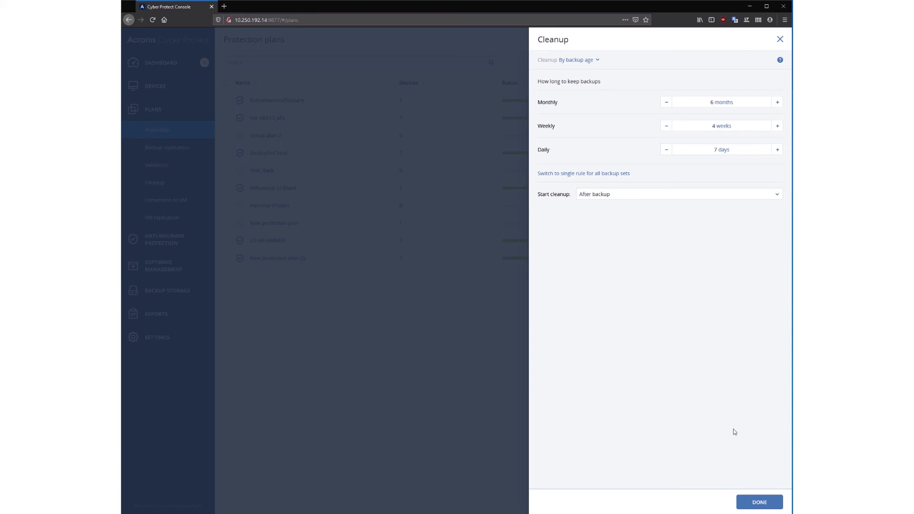